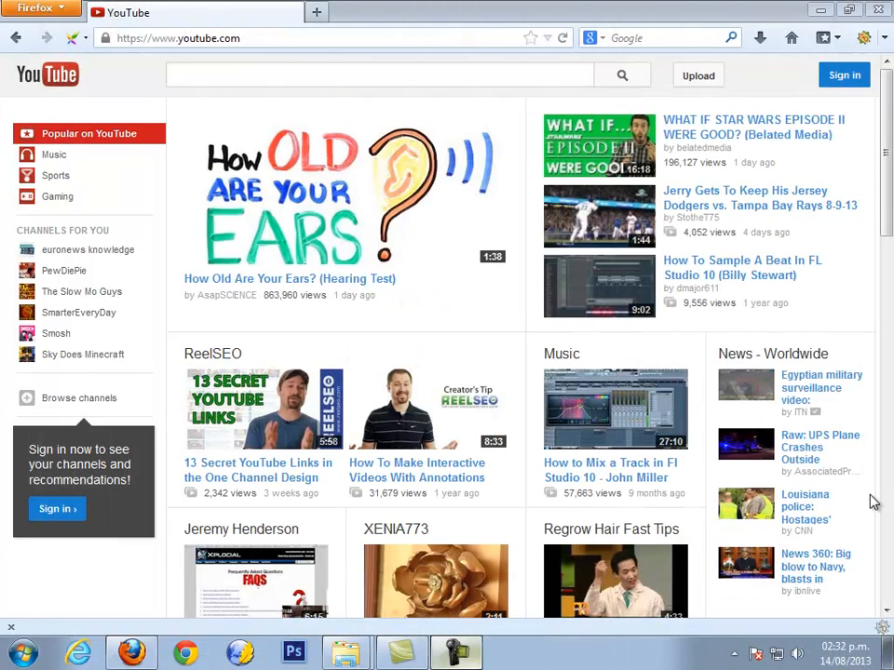
Step: Sign in to YouTube with the channel owner's Google email and password
left_click(843, 75)
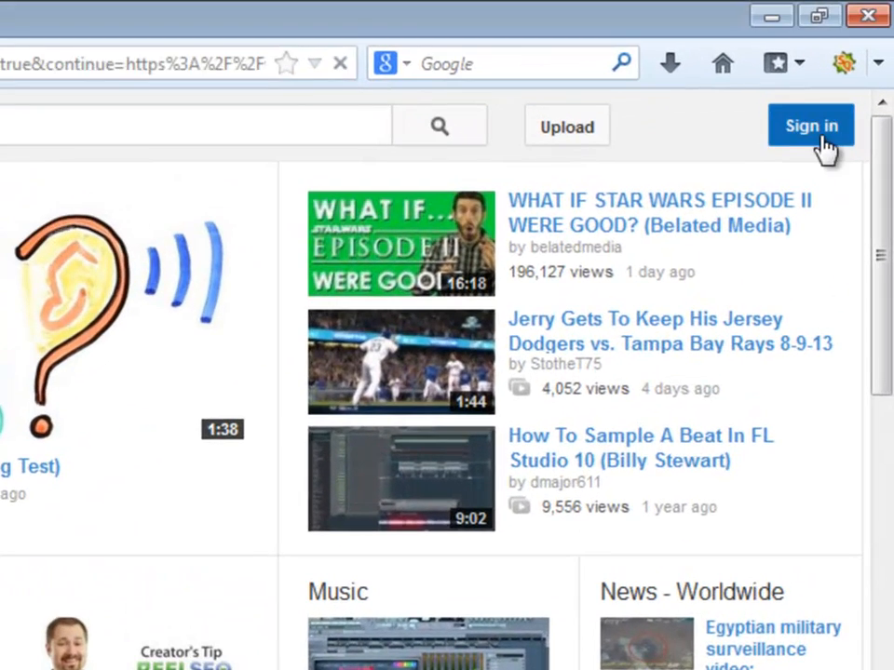
left_click(810, 126)
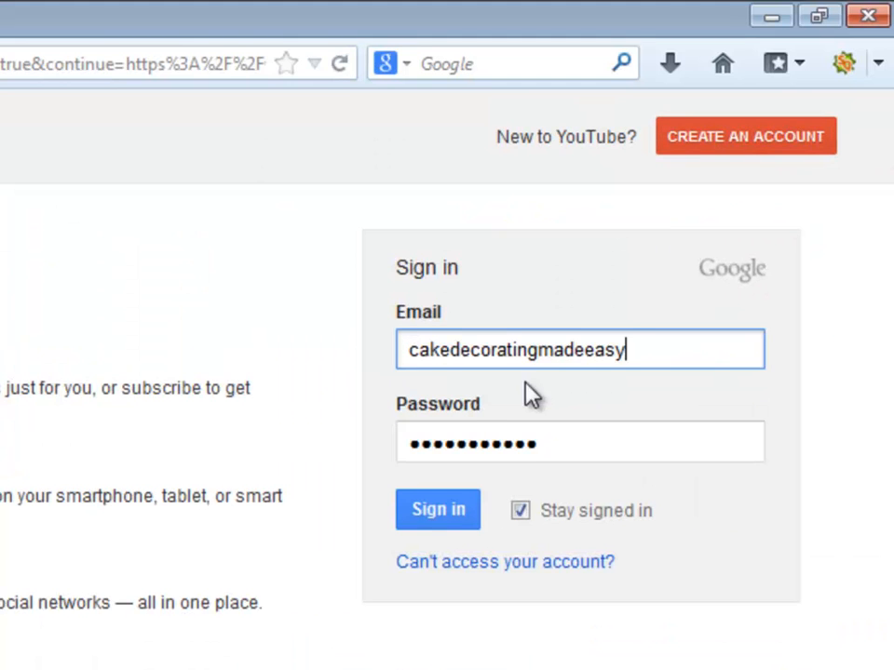
left_click(437, 509)
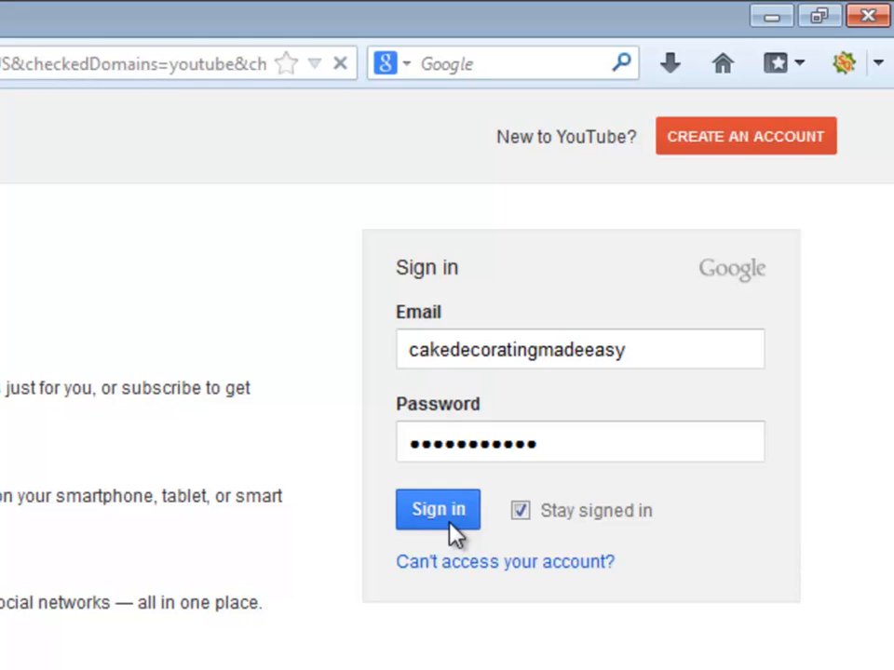
left_click(437, 510)
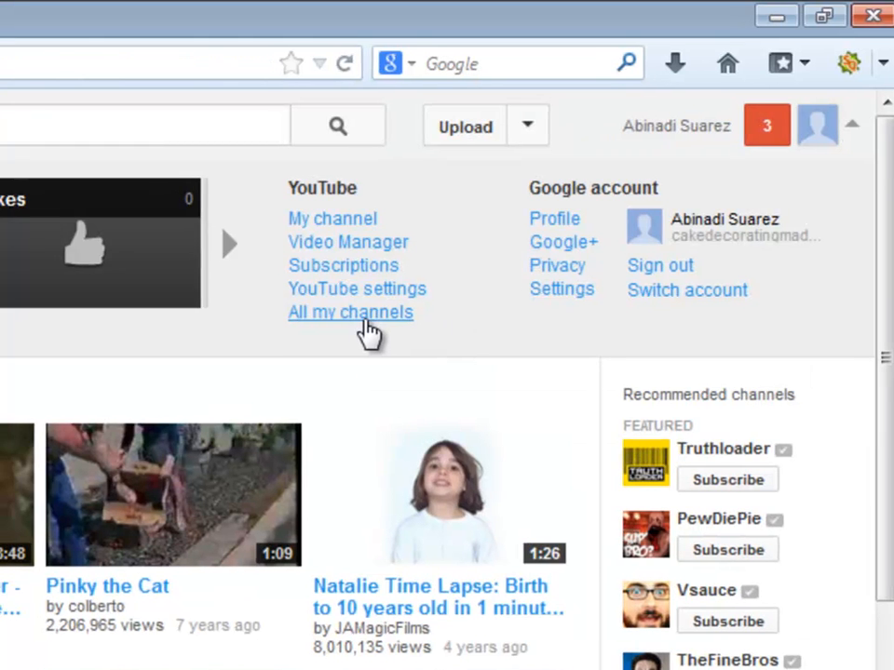
Step: Pick the Cake Decorating Made Easy card from All my channels
left_click(350, 311)
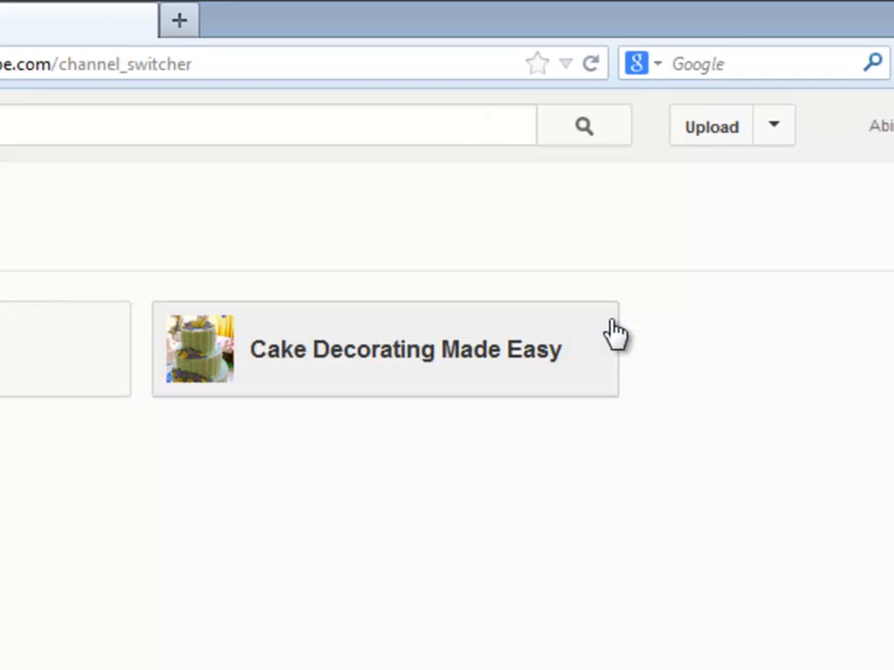
mouse_move(447, 386)
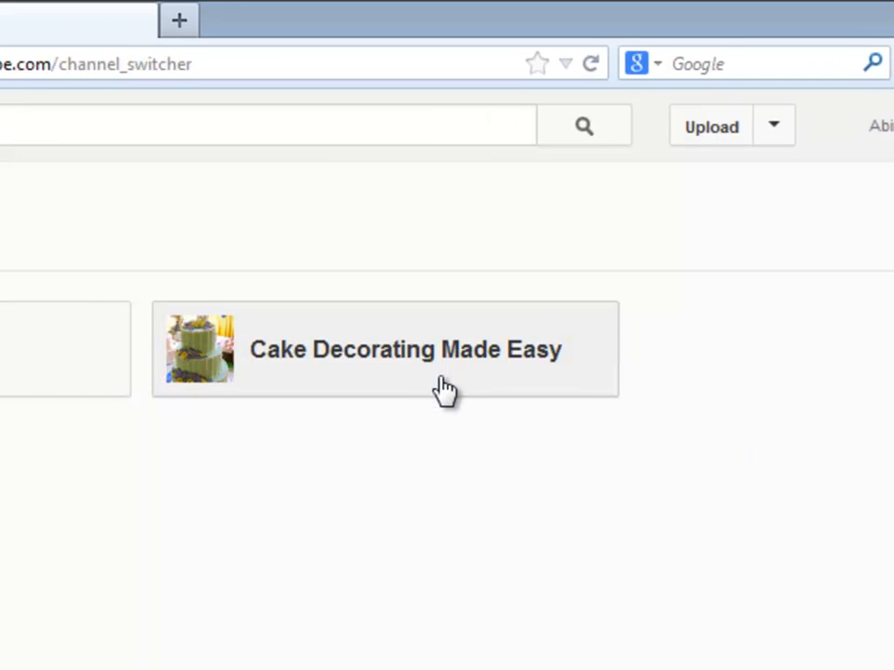
left_click(384, 349)
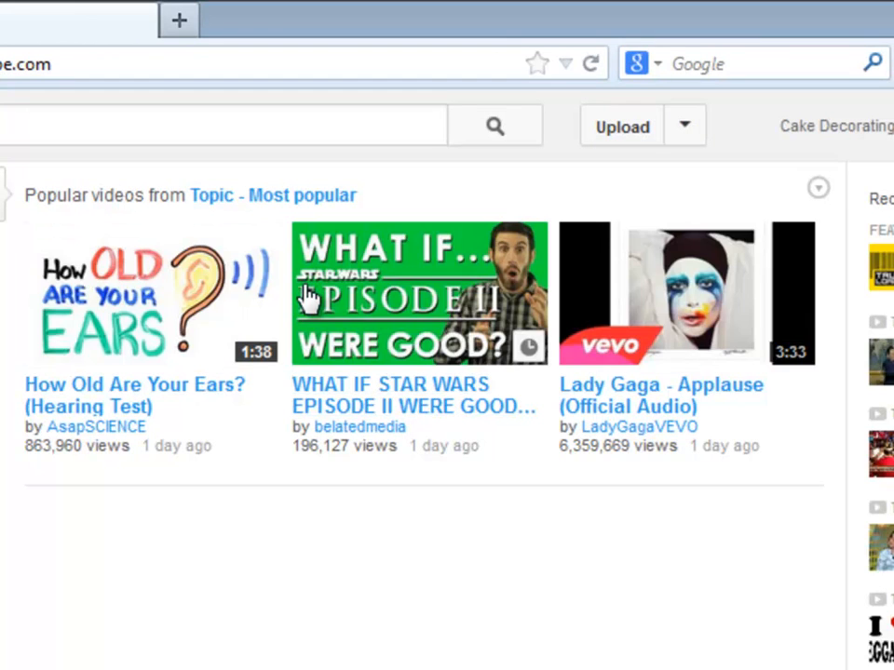
Step: Upload Cake Decorating Classes.mp4 from the Video 7 folder
left_click(621, 126)
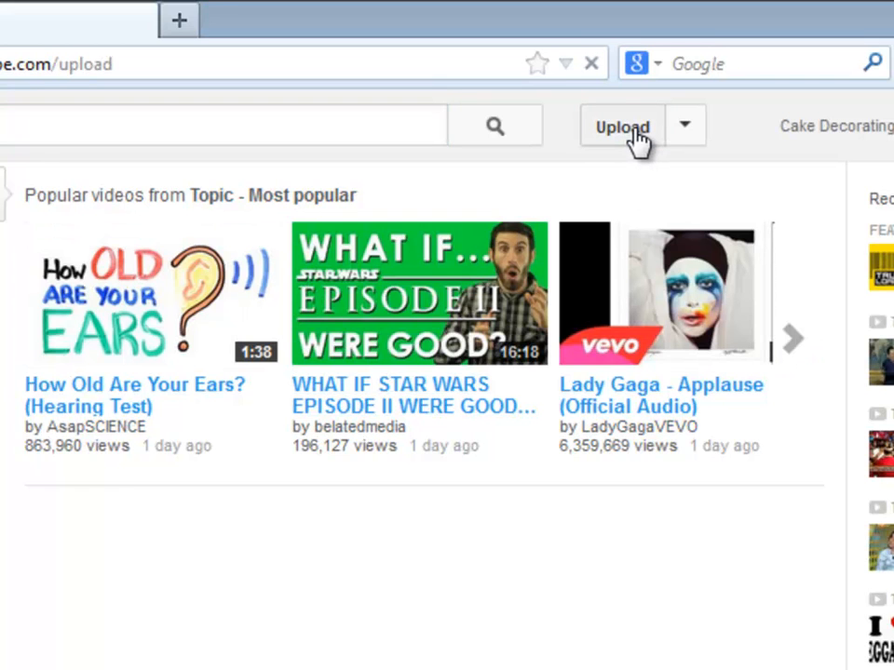
left_click(621, 126)
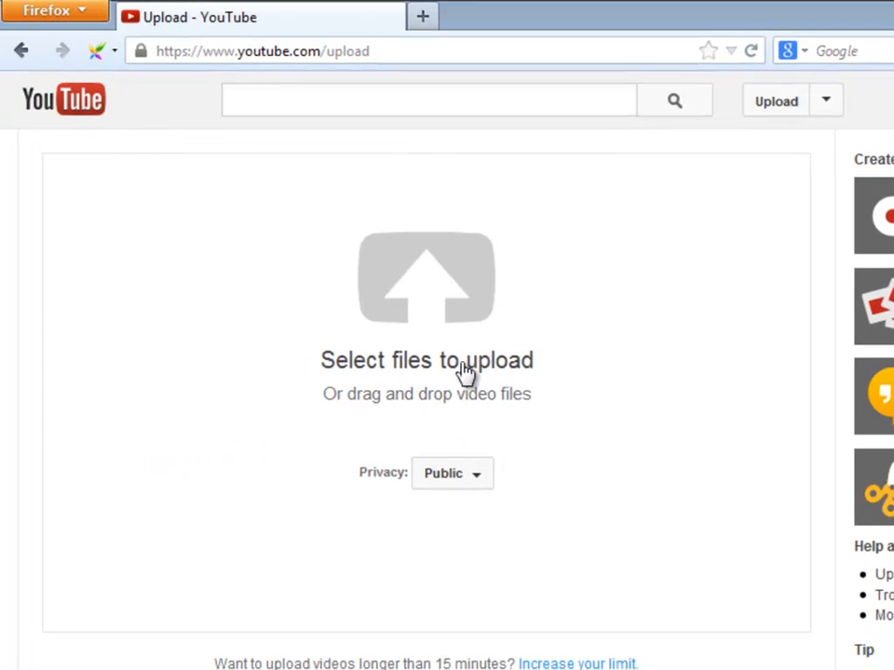
mouse_move(421, 312)
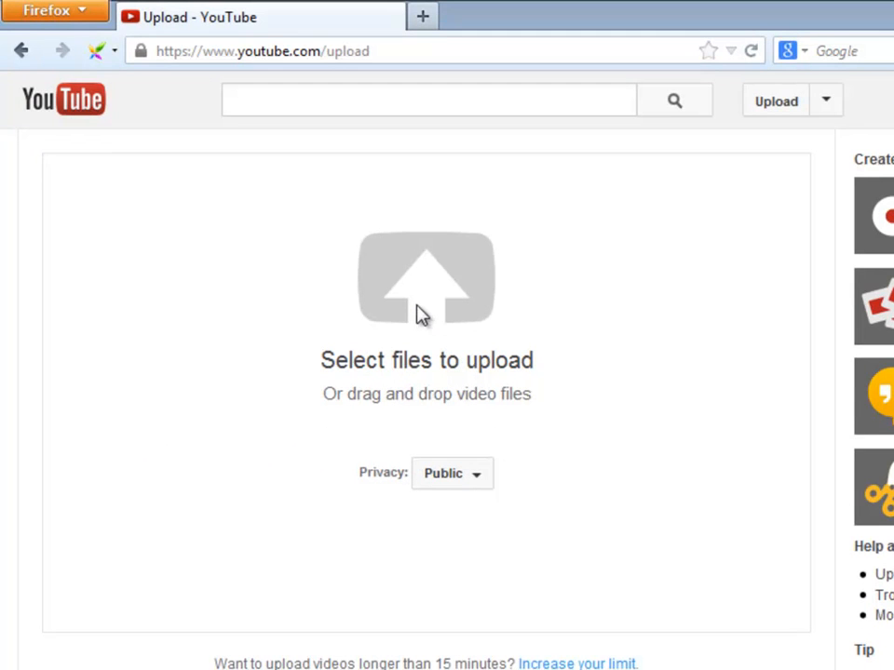
left_click(425, 279)
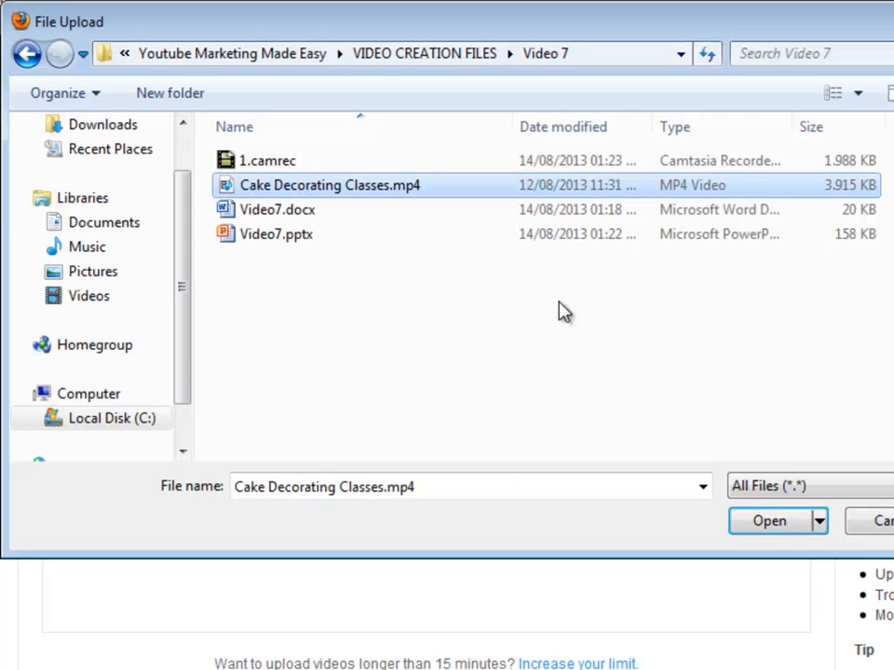
left_click(769, 521)
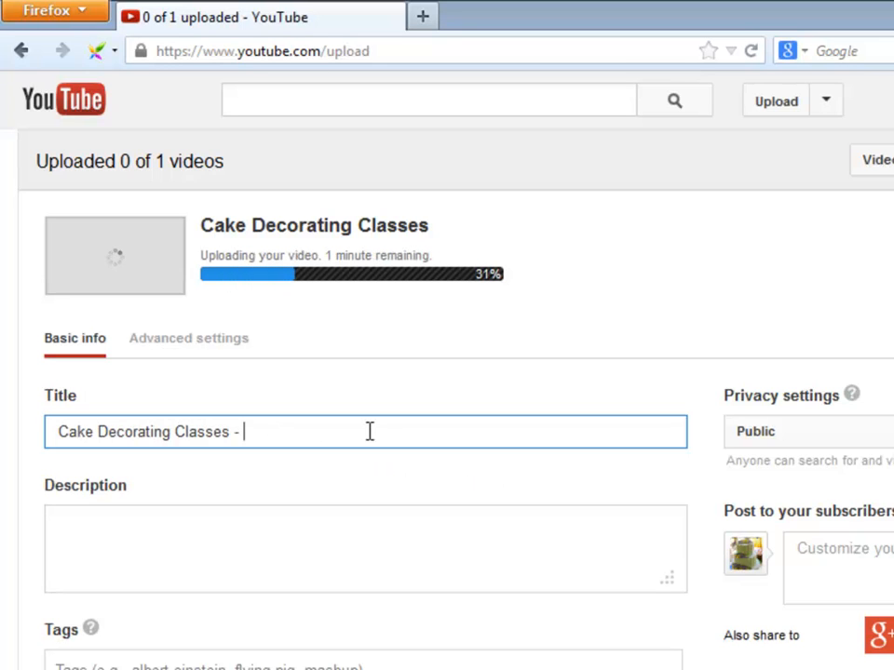
Step: Finish the title 'Cake Decorating Classes - Top Free and Paid Sources' and paste the description
type("Top Free and")
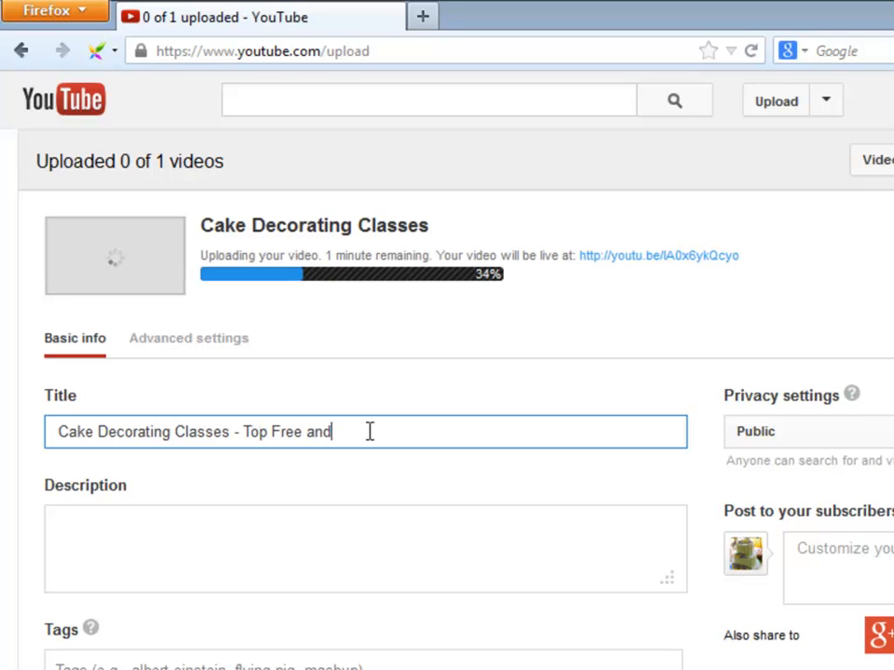
type("Paid")
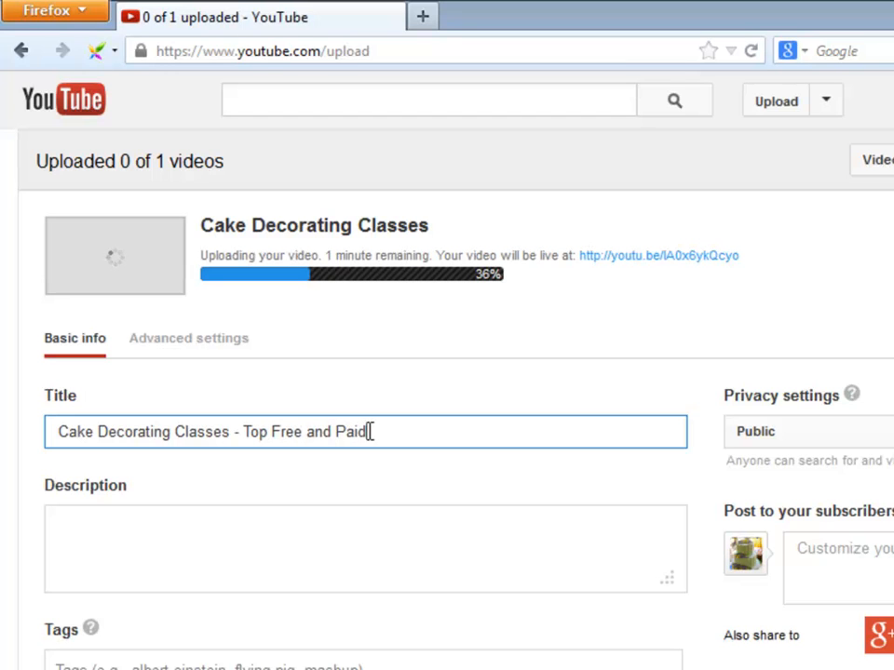
type("Sources")
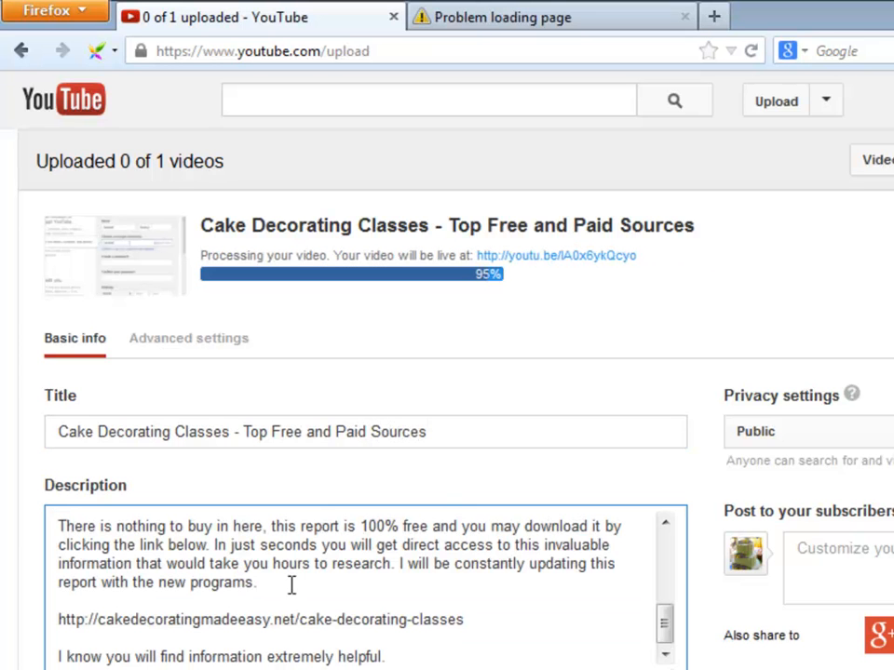
Step: Add tags: cake decorating classes, lessons, free and paid cake decorating, best cake decorating
scroll("down", 3)
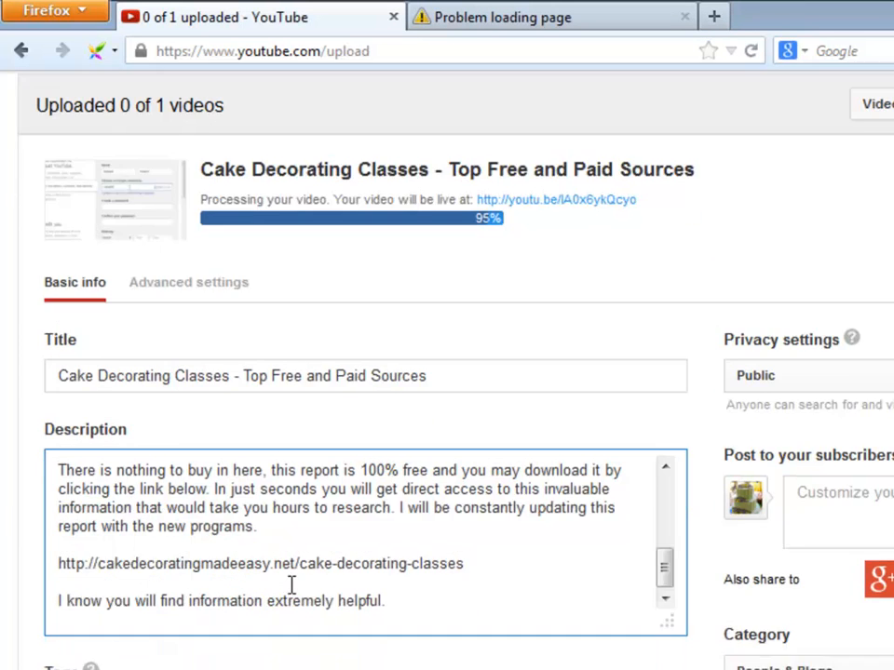
scroll("down", 3)
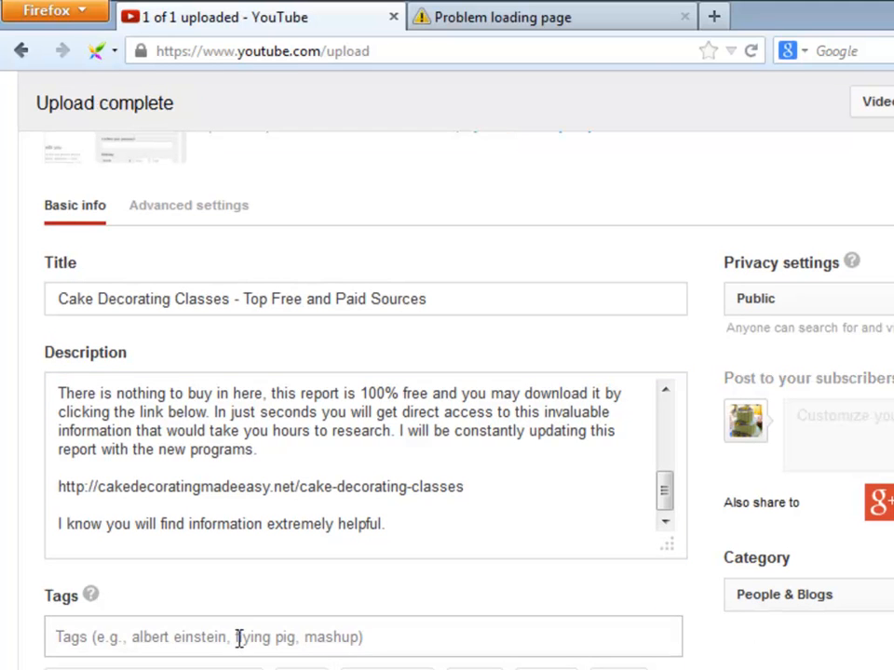
type("cake decoratin")
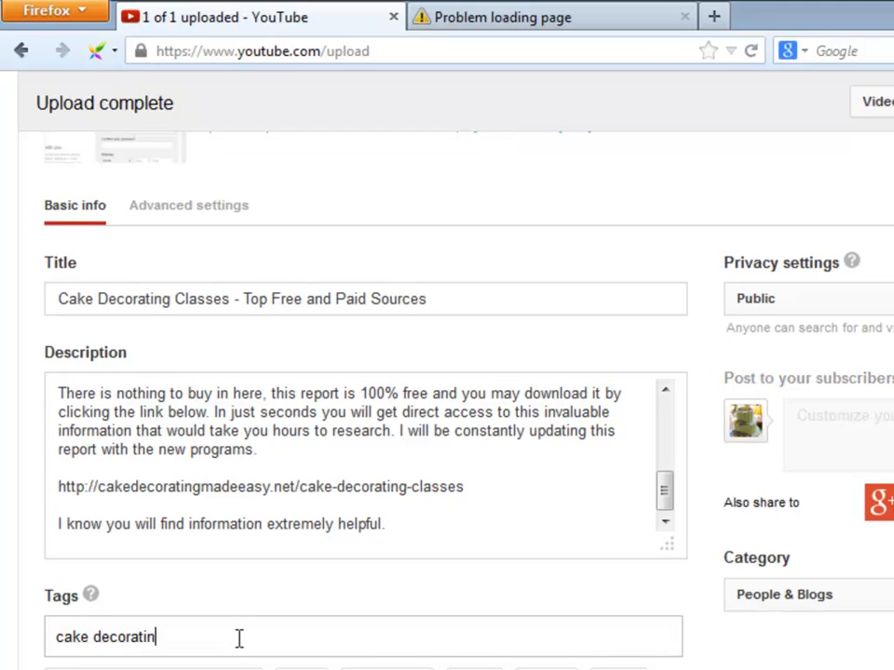
type("g classes")
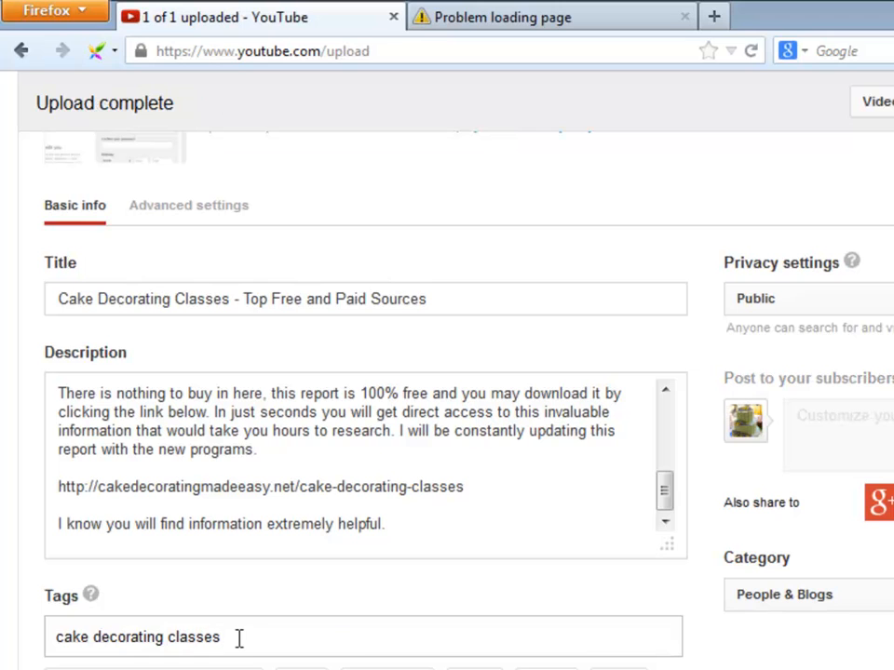
type("cake de")
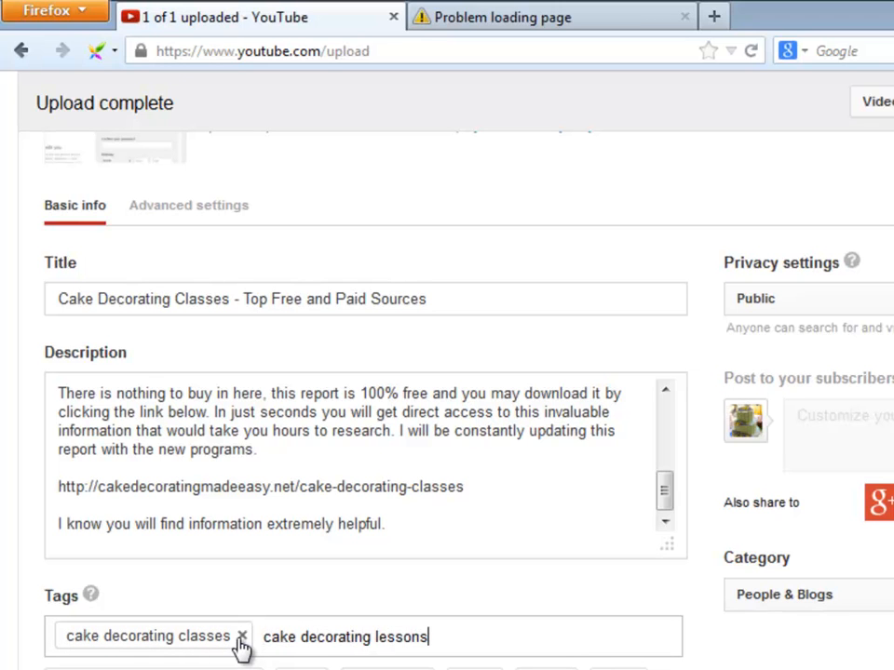
type("free ca")
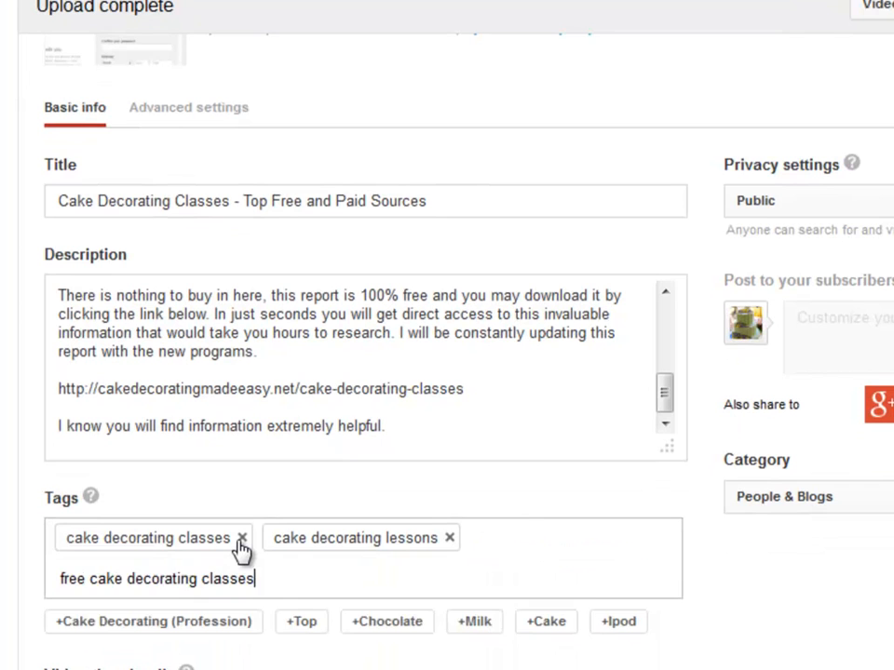
type("paid c")
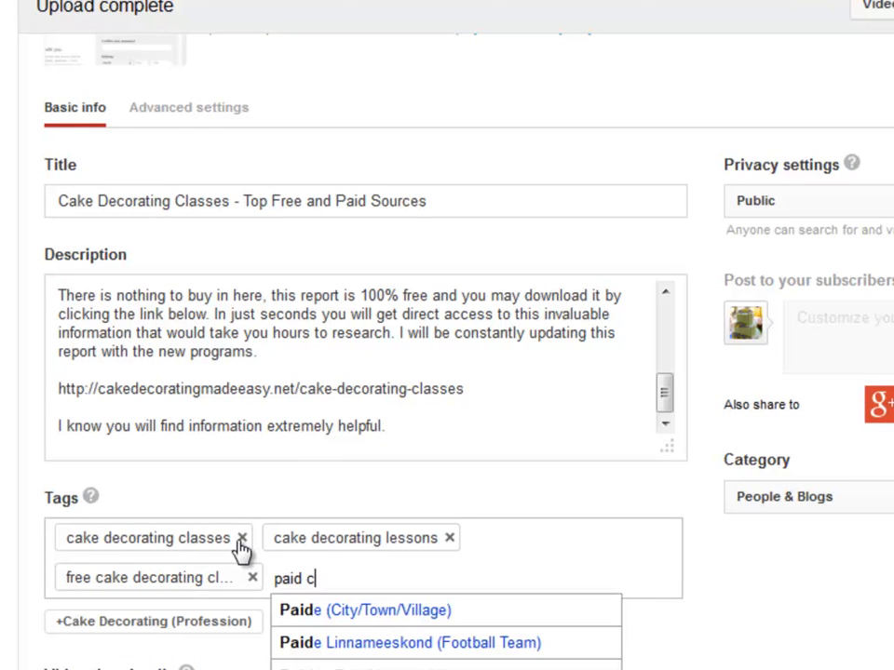
type("ake de")
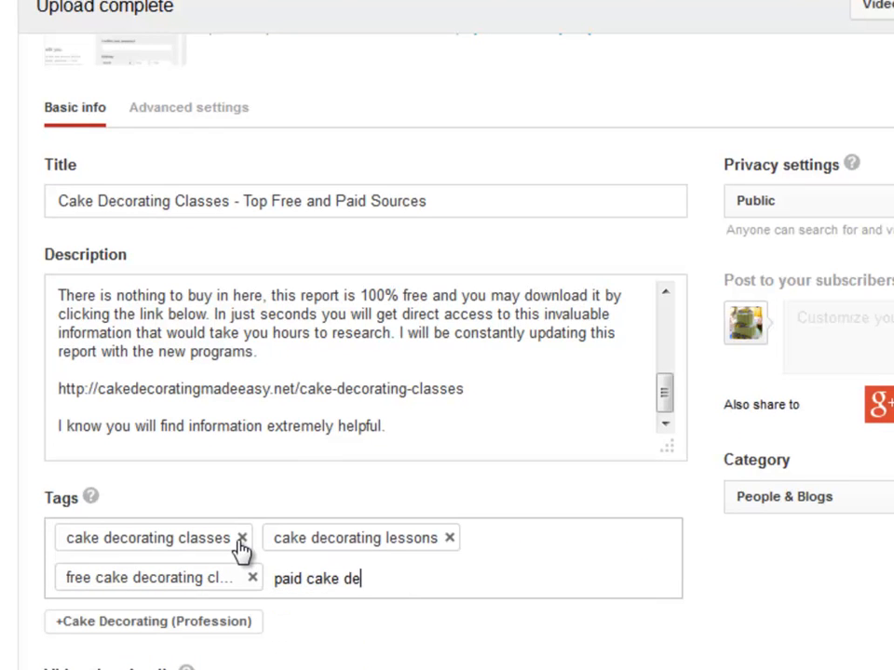
type("corating")
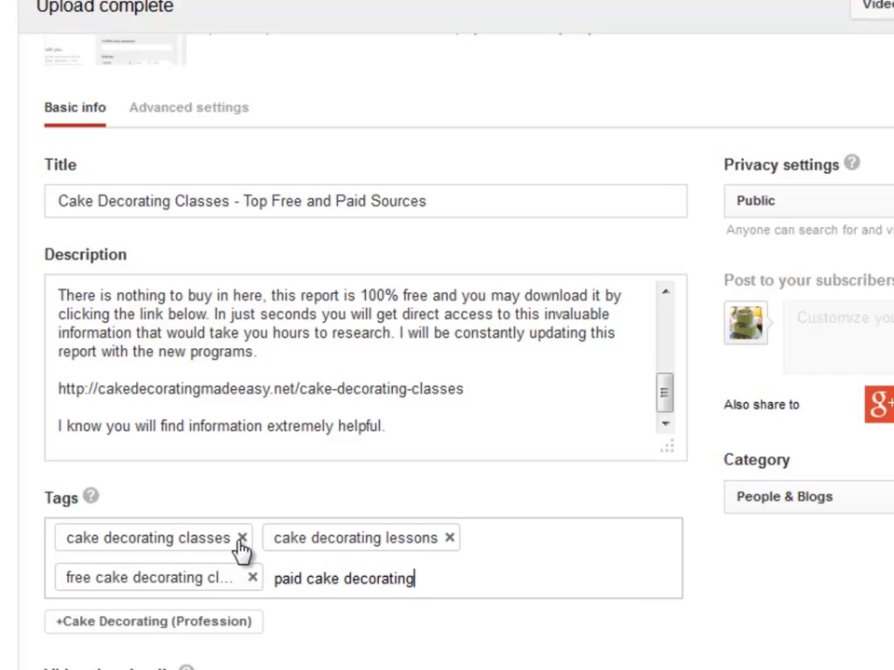
key("Enter")
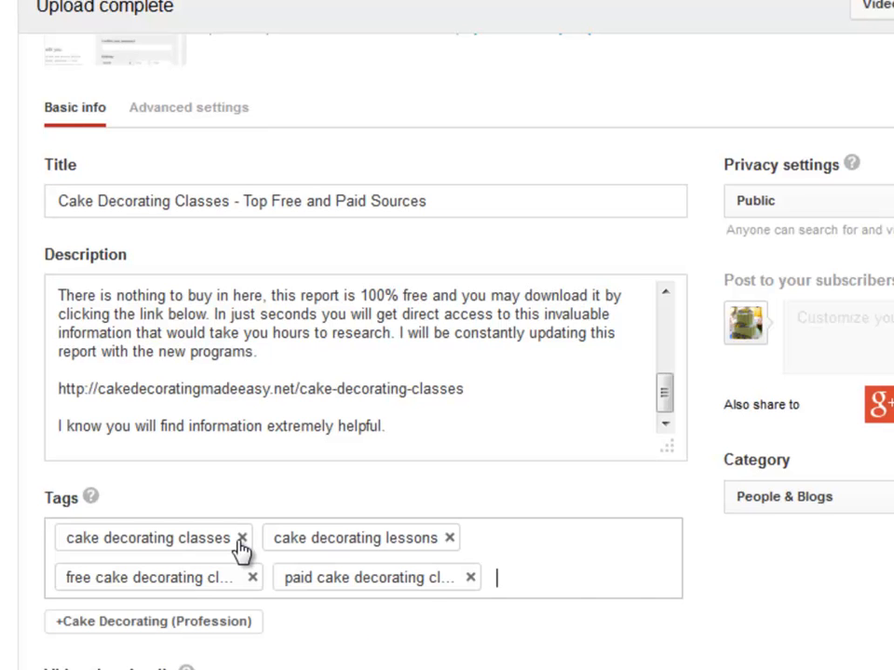
type("best")
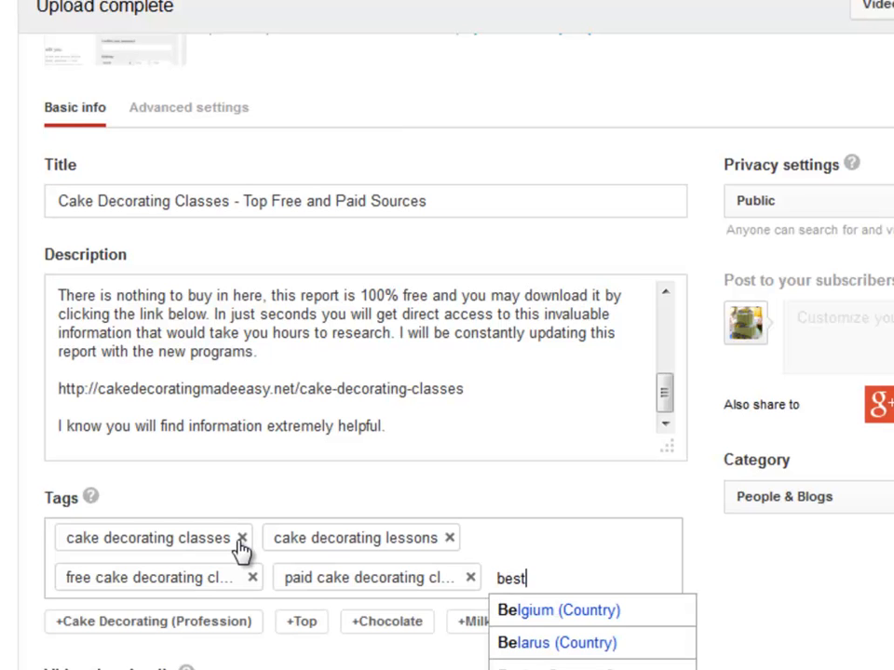
type("cake de")
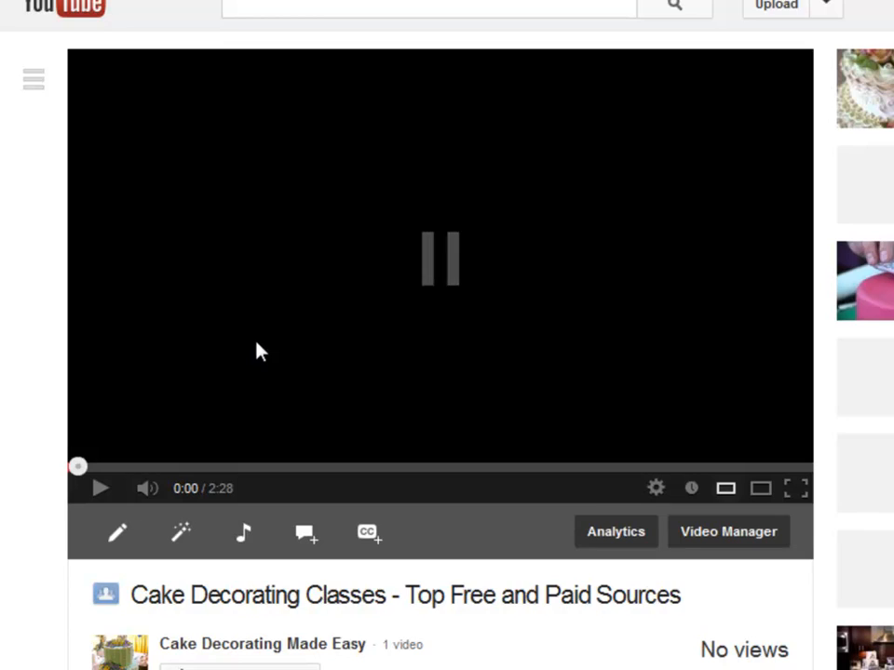
Step: Expand the watch page's full description showing the free report links
scroll("down", 3)
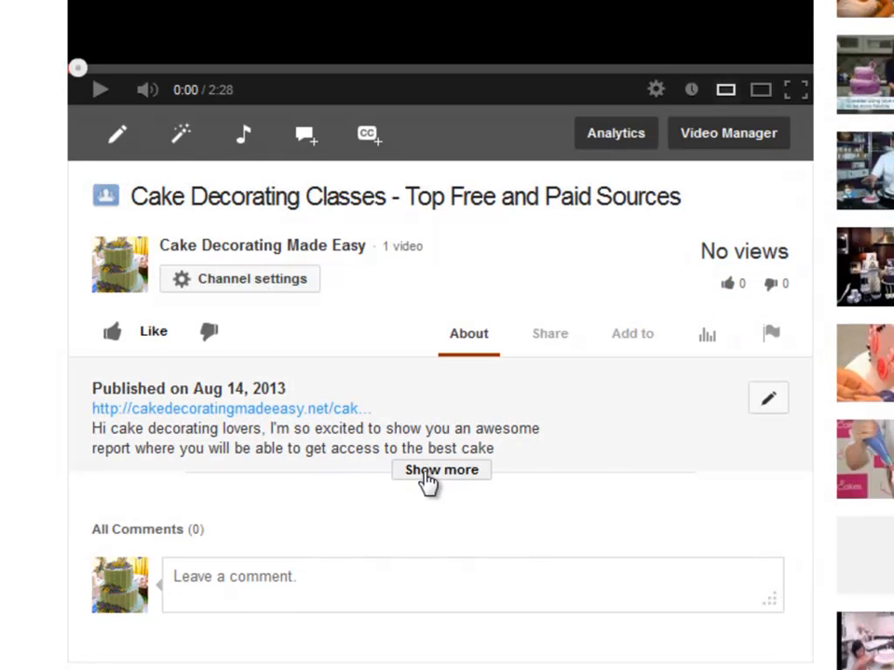
left_click(441, 469)
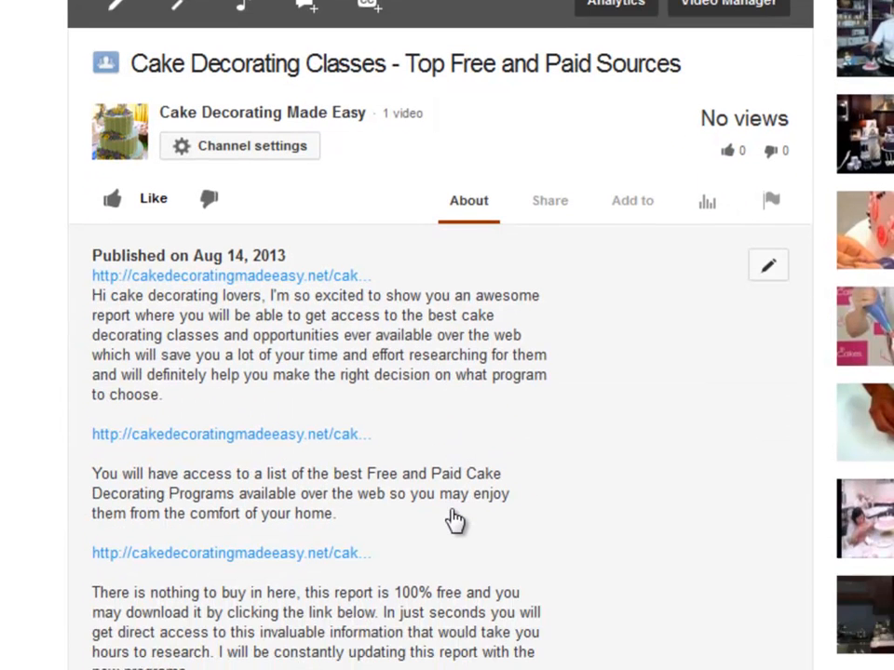